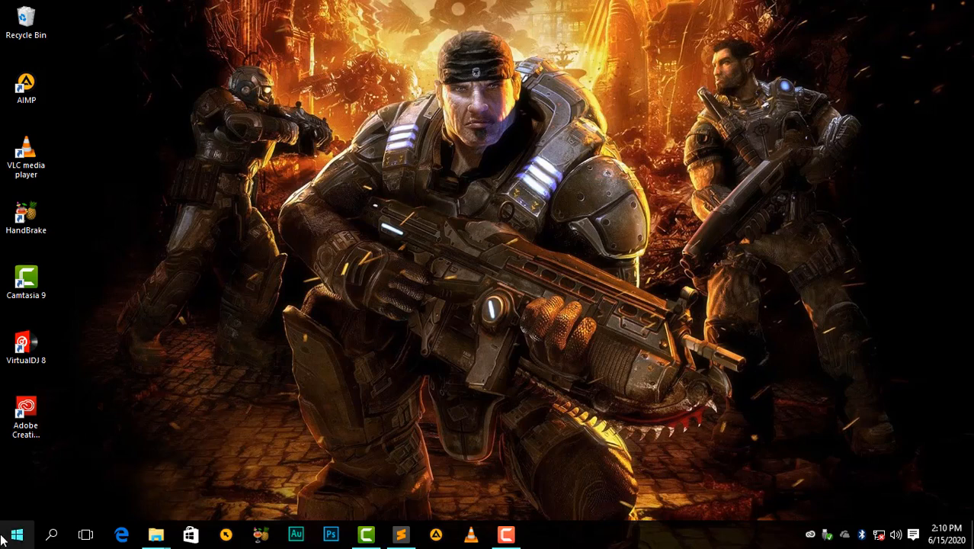
Launch Settings from the Start menu to reach Time & Language.
{"action": "left_click", "coordinate": [15, 533]}
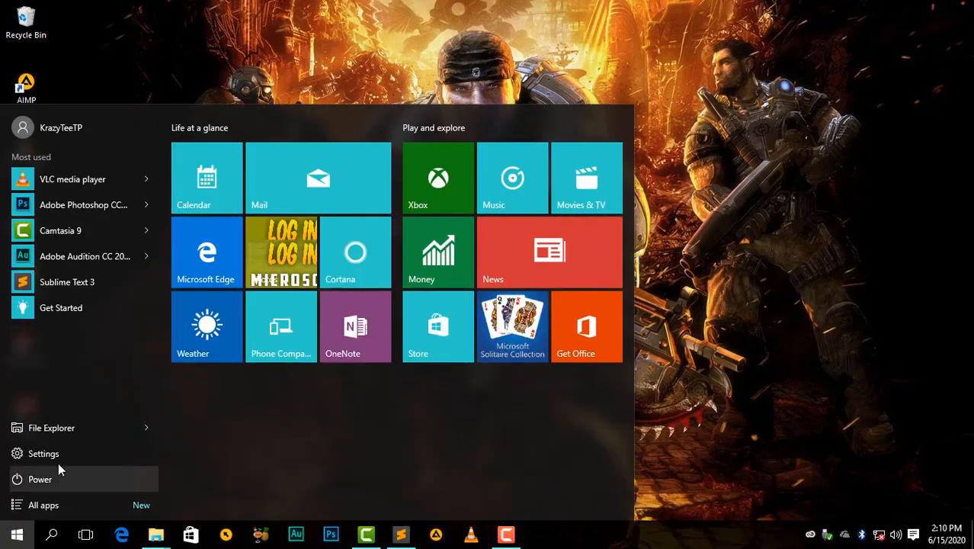
{"action": "left_click", "coordinate": [43, 453]}
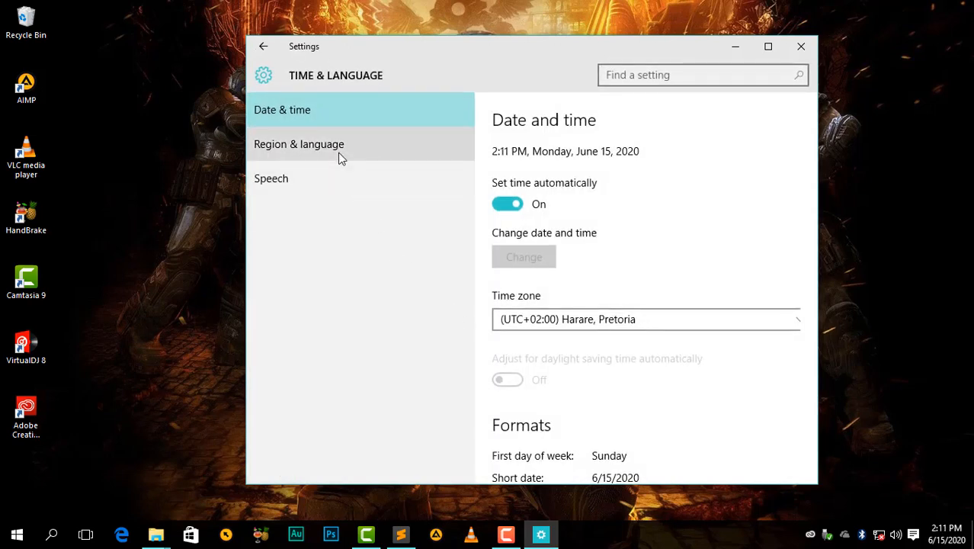
Browse Region & language and Speech, then return to Date & time.
{"action": "left_click", "coordinate": [298, 144]}
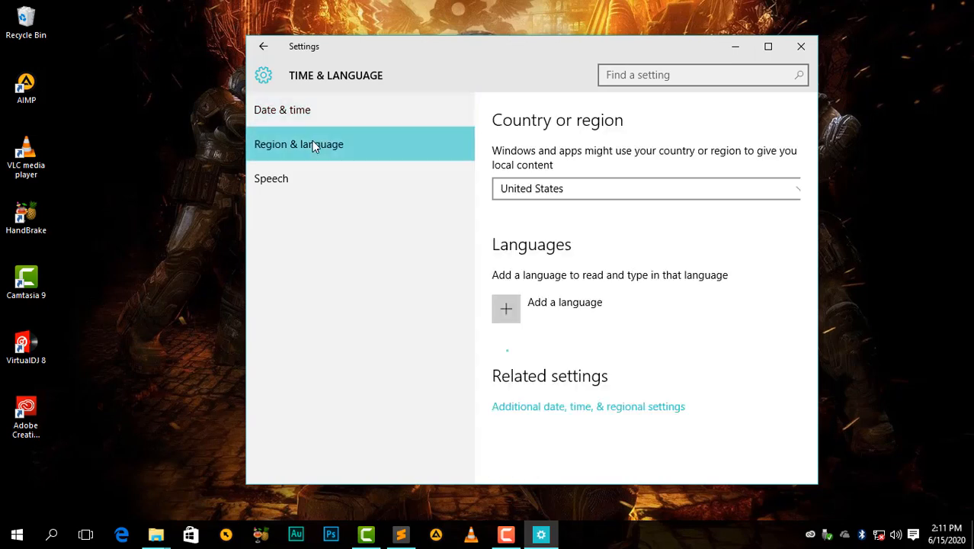
{"action": "left_click", "coordinate": [272, 177]}
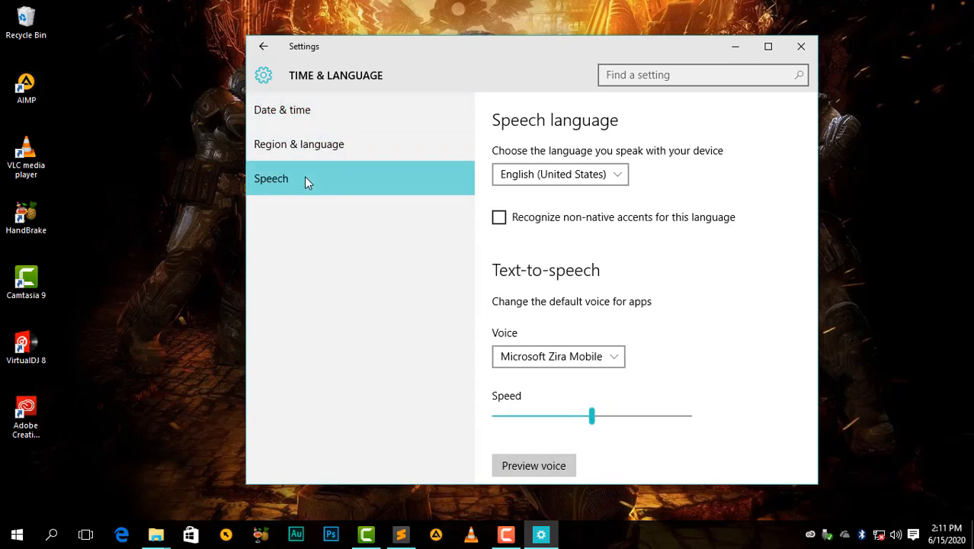
{"action": "left_click", "coordinate": [282, 109]}
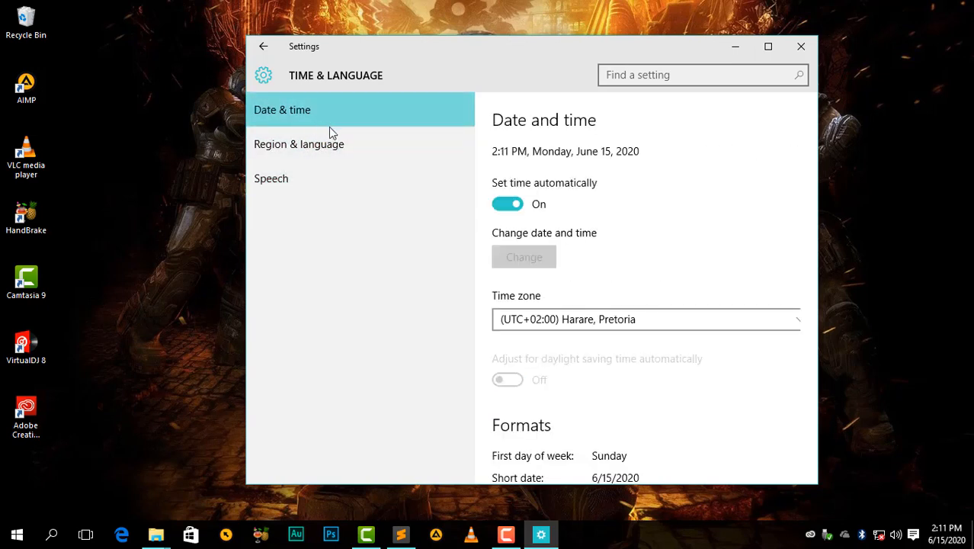
Reach the Change date and time formats page from the Date & time settings.
{"action": "scroll", "scroll_direction": "down", "scroll_amount": 3}
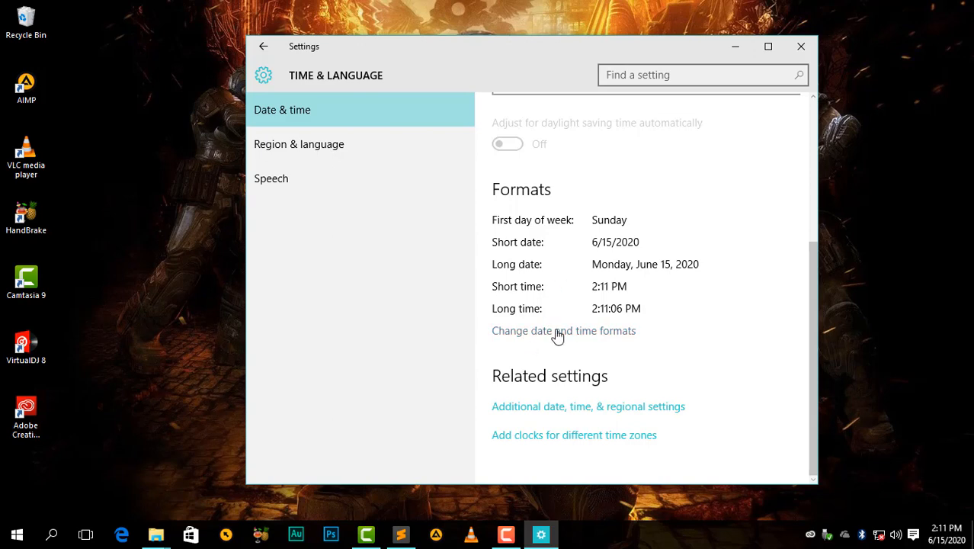
{"action": "left_click", "coordinate": [563, 331]}
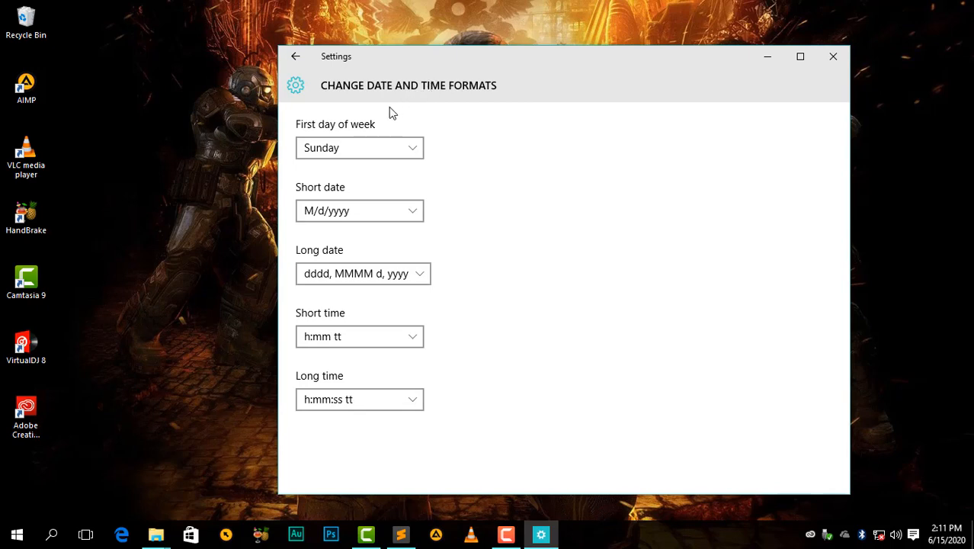
{"action": "mouse_move", "coordinate": [349, 141]}
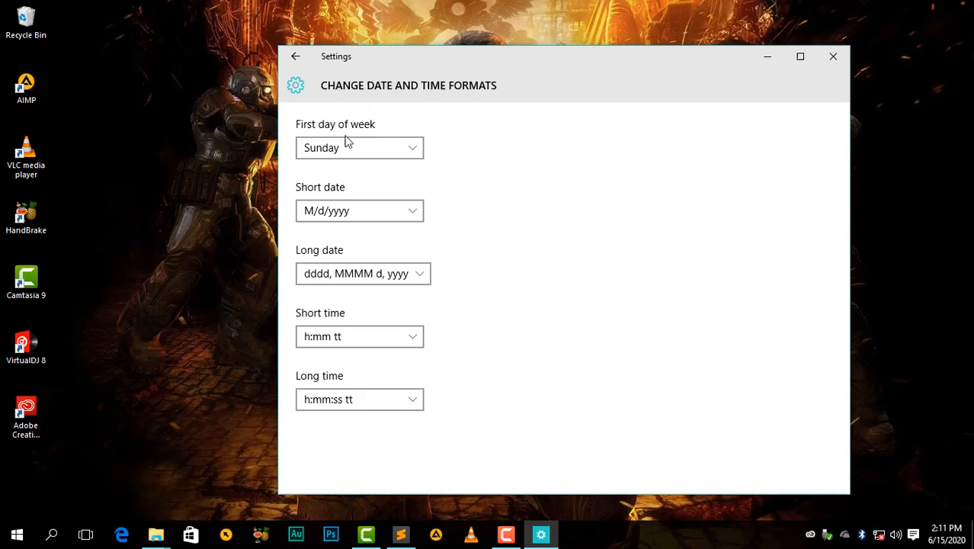
{"action": "mouse_move", "coordinate": [359, 157]}
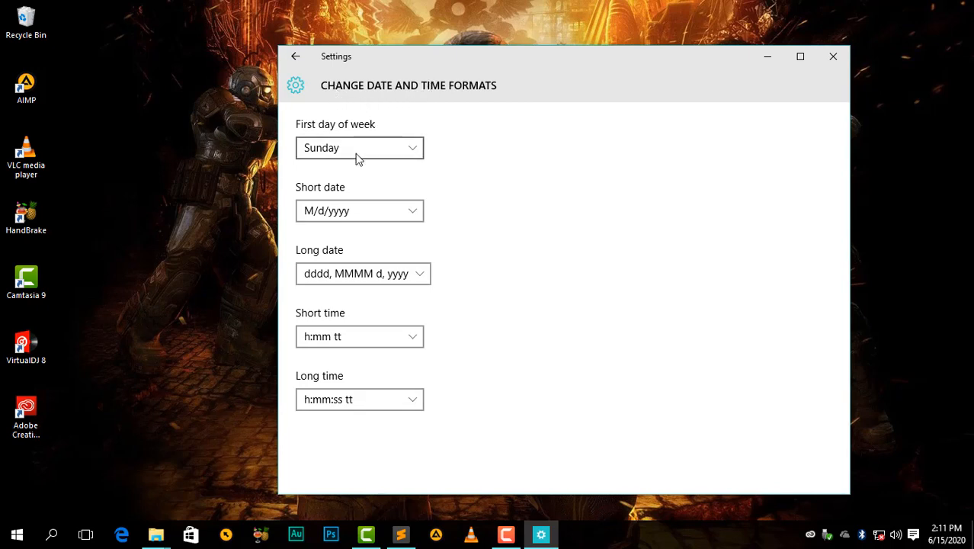
{"action": "left_click", "coordinate": [359, 147]}
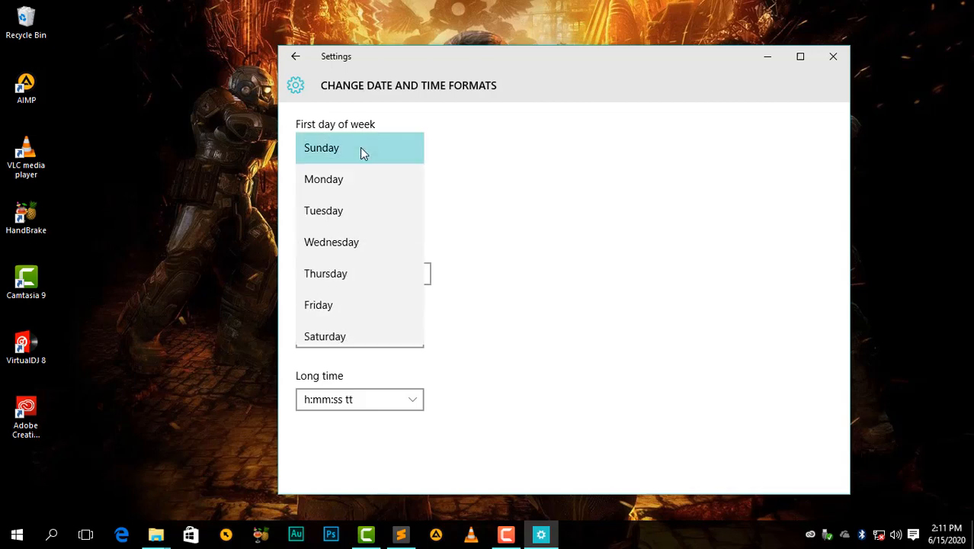
{"action": "left_click", "coordinate": [321, 147]}
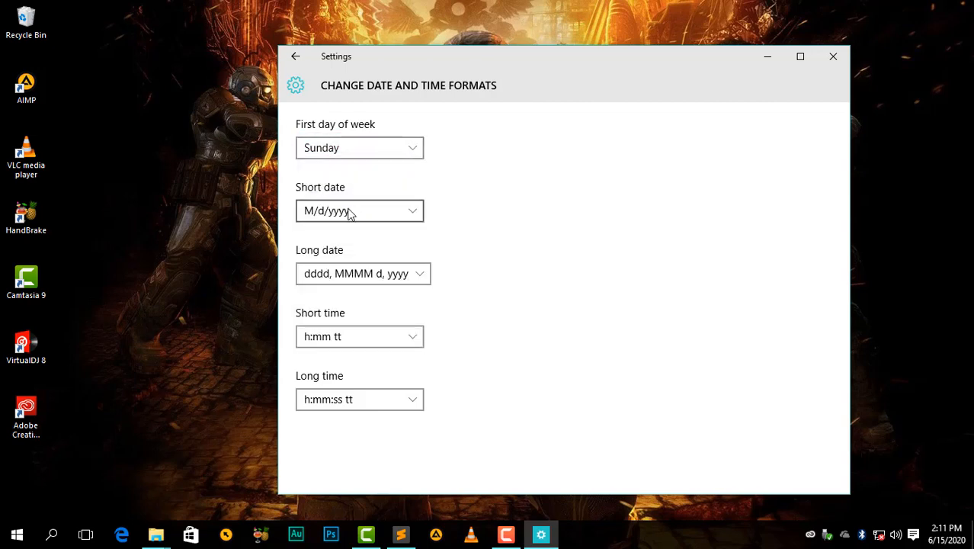
{"action": "left_click", "coordinate": [359, 211]}
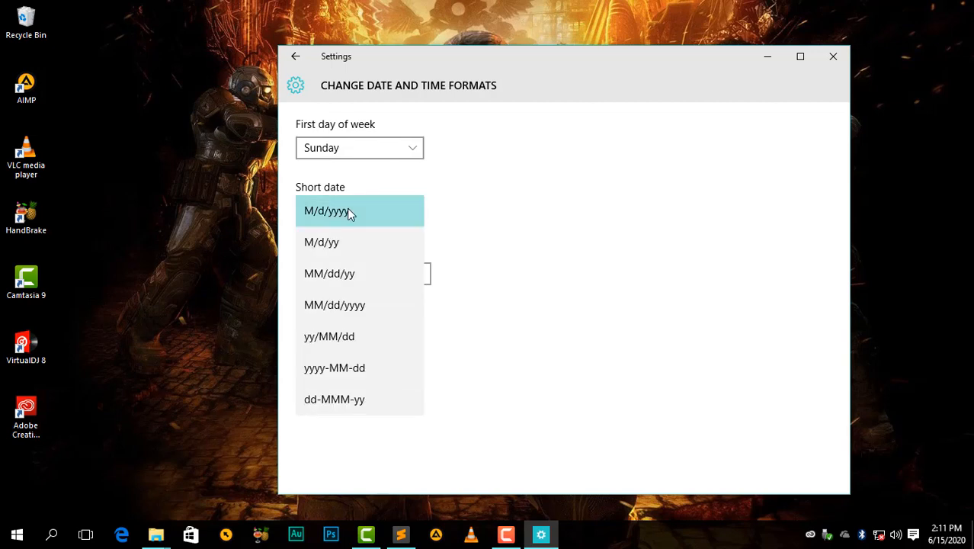
{"action": "mouse_move", "coordinate": [373, 247]}
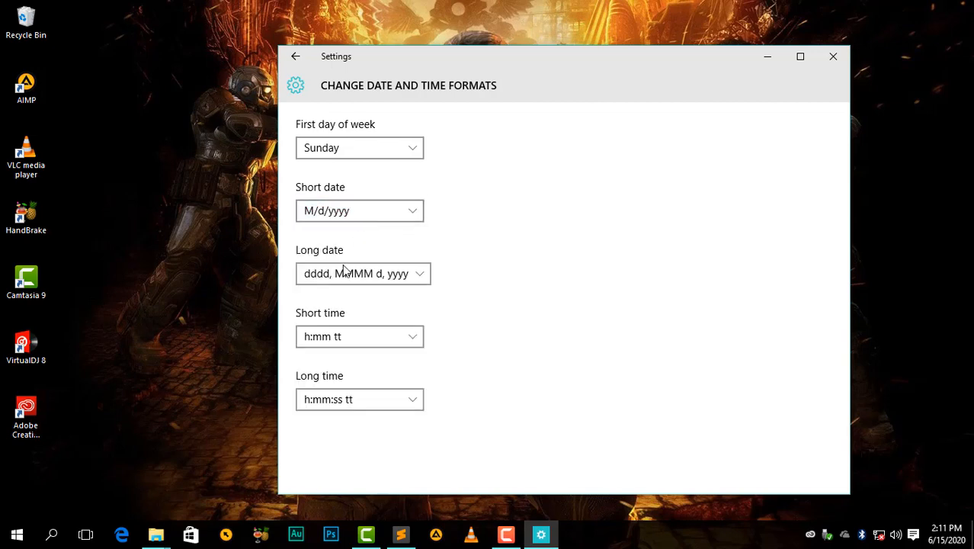
{"action": "left_click", "coordinate": [363, 273]}
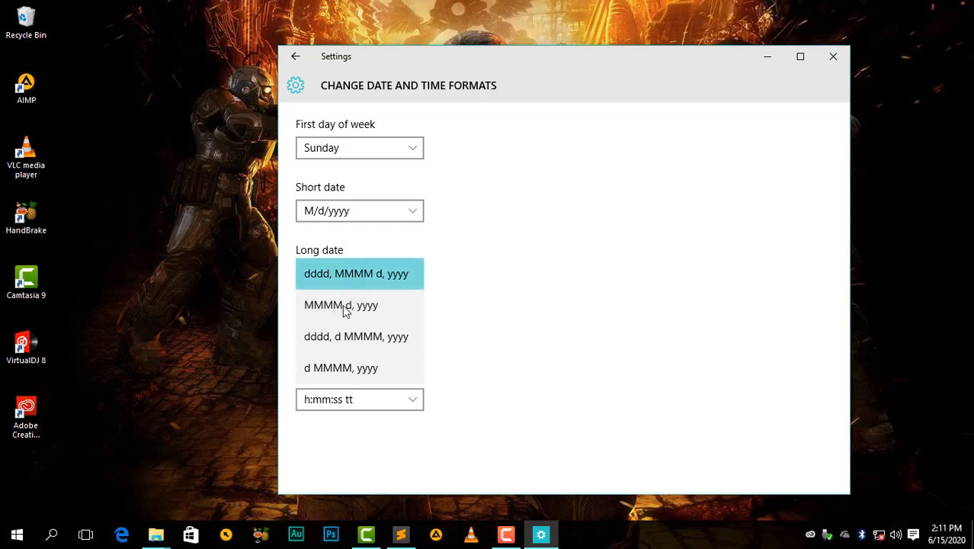
{"action": "left_click", "coordinate": [356, 272]}
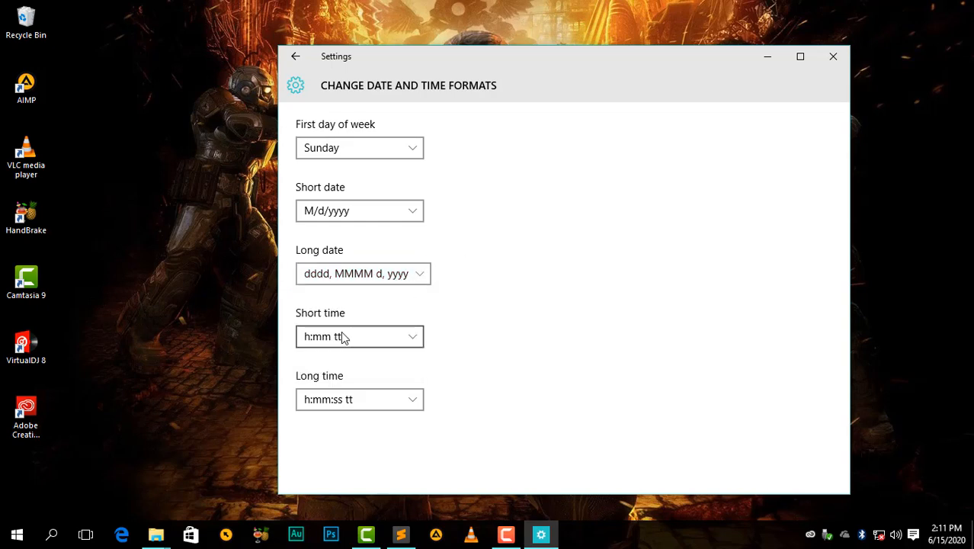
{"action": "left_click", "coordinate": [359, 336]}
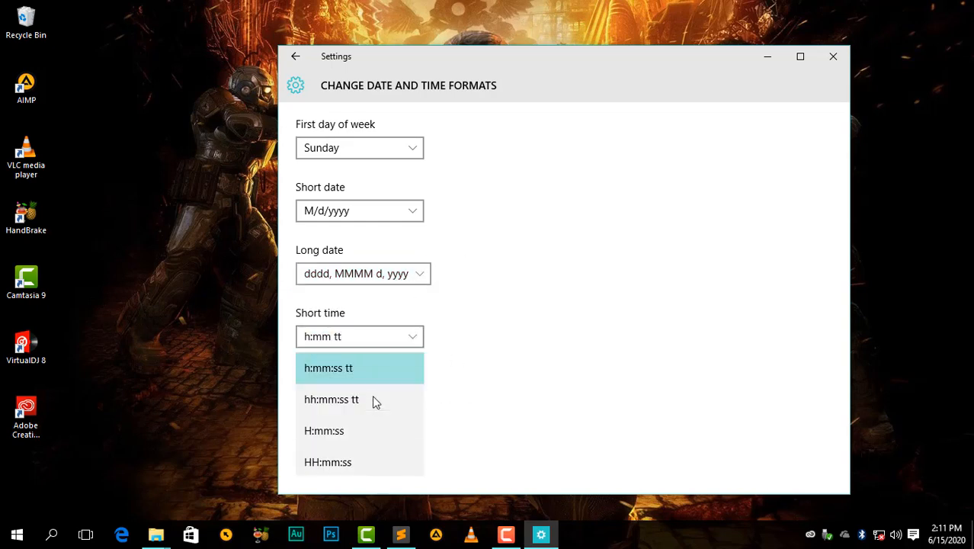